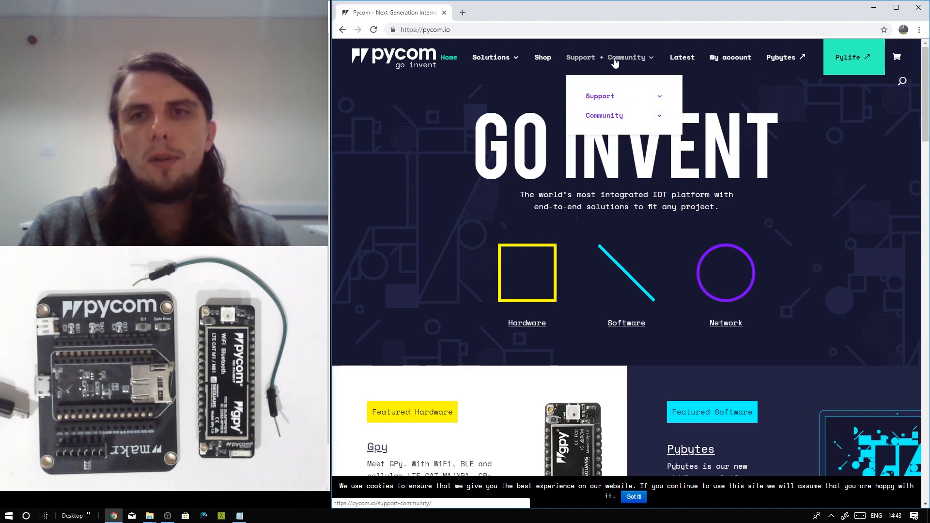
{"action": "mouse_move", "coordinate": [599, 96]}
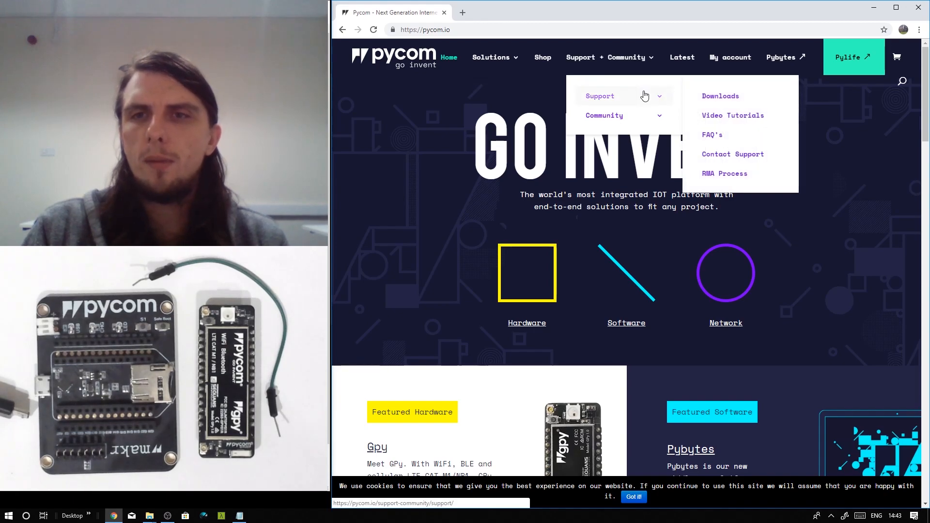
Go to the Pycom Downloads page and scroll down to the download categories.
{"action": "left_click", "coordinate": [719, 96]}
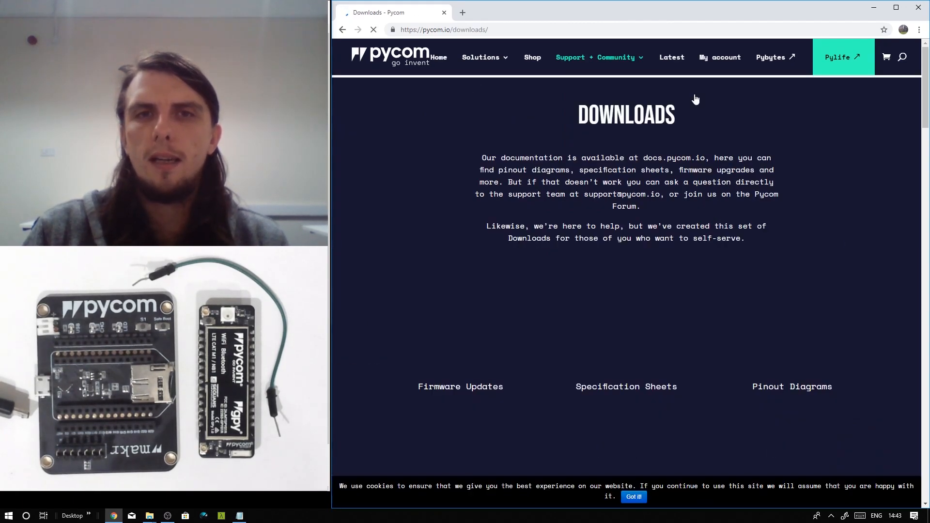
{"action": "left_click", "coordinate": [373, 30]}
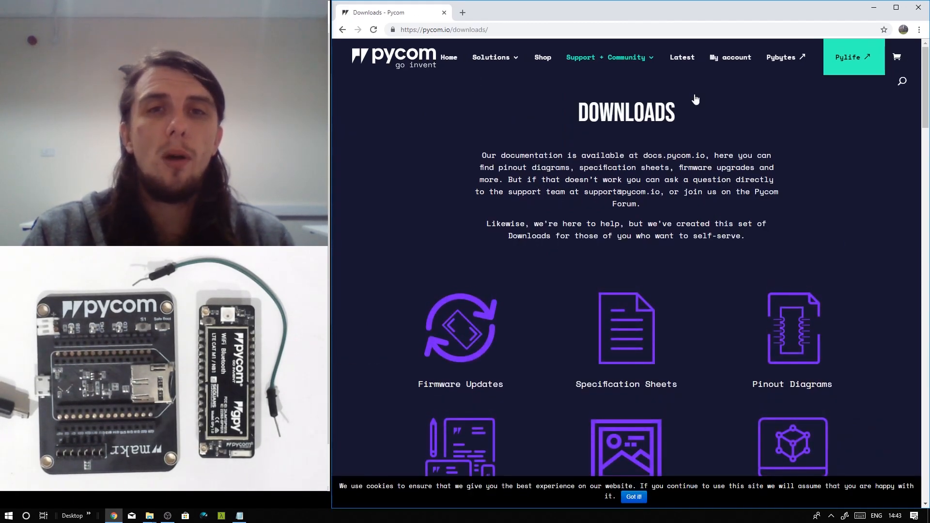
{"action": "scroll", "scroll_direction": "down", "scroll_amount": 3}
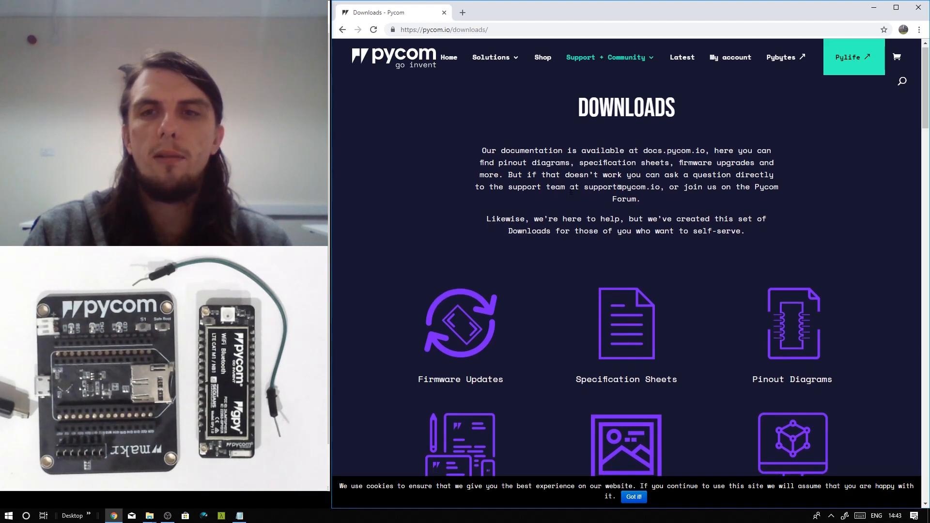
{"action": "scroll", "scroll_direction": "down", "scroll_amount": 3}
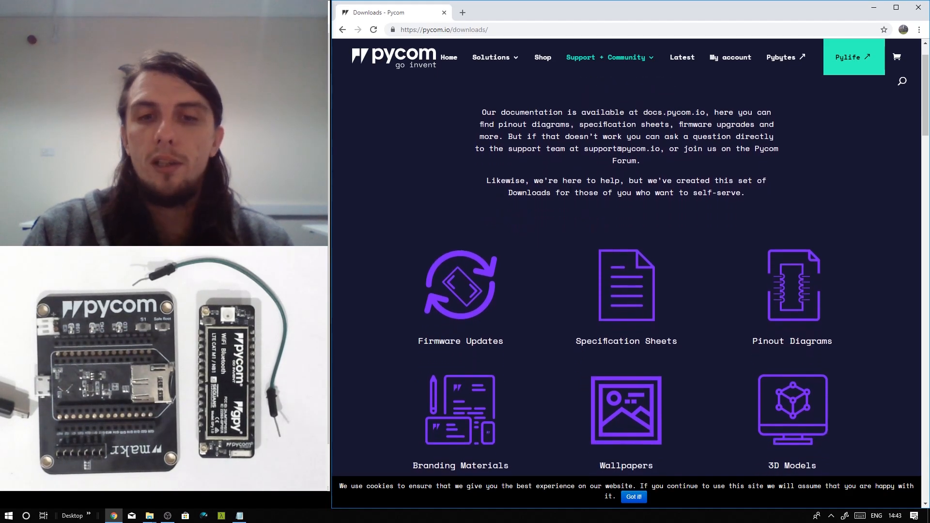
Jump to the Firmware Updates section listing Pycom upgrader downloads.
{"action": "left_click", "coordinate": [460, 285]}
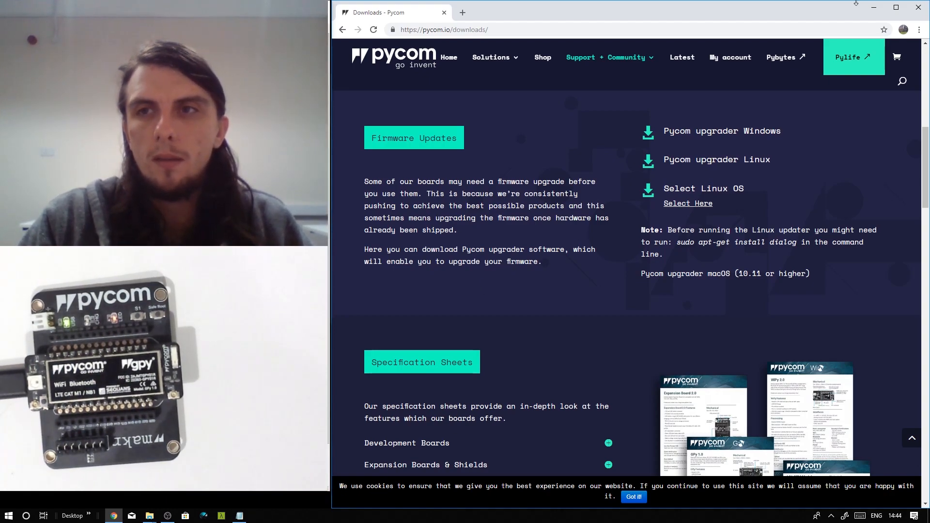
{"action": "mouse_move", "coordinate": [707, 137]}
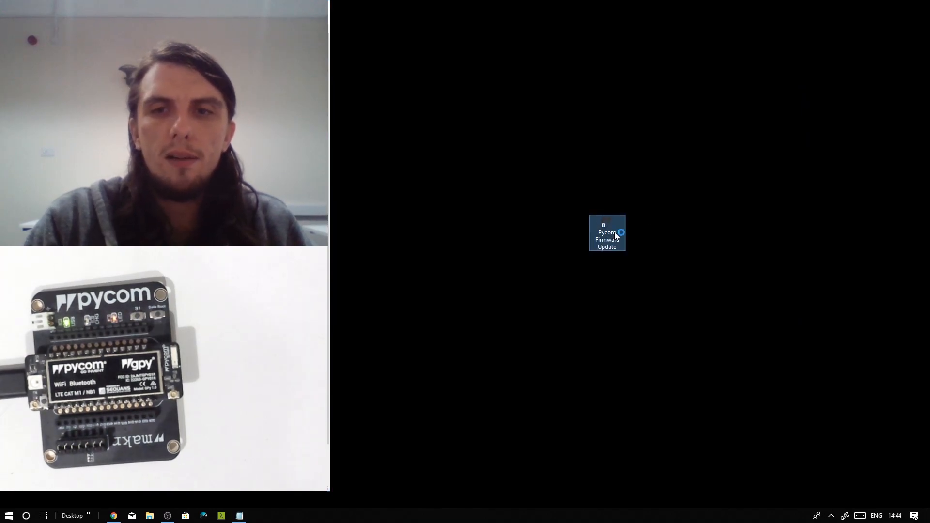
Start Pycom Upgrade from the Pycom Firmware Update desktop shortcut.
{"action": "double_click", "coordinate": [607, 233]}
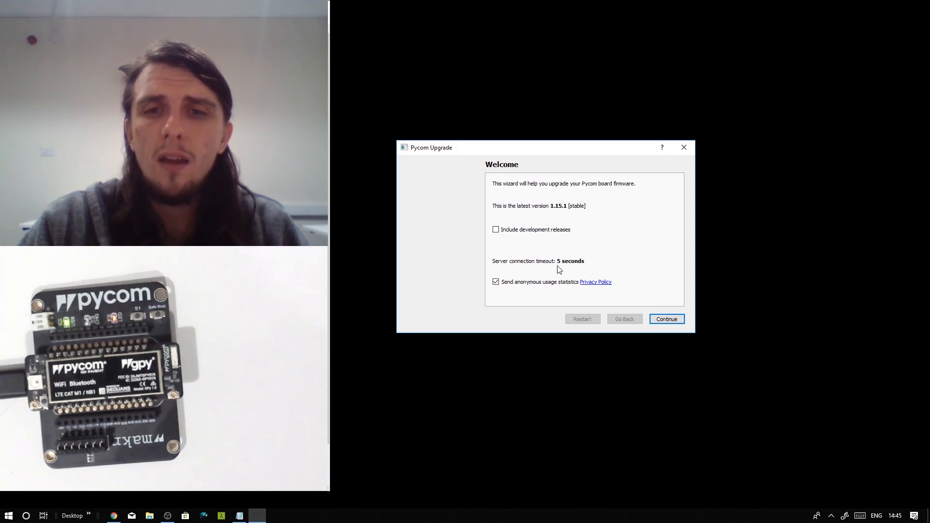
{"action": "mouse_move", "coordinate": [522, 287]}
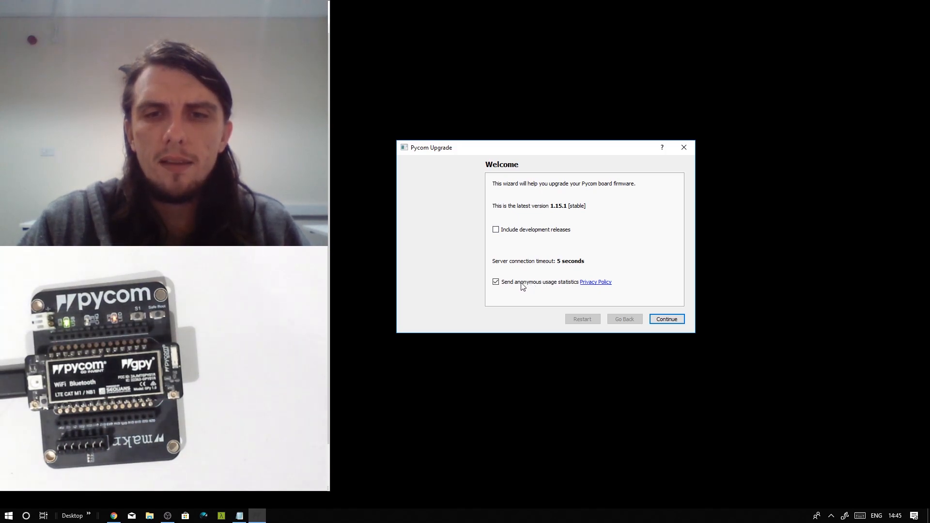
{"action": "mouse_move", "coordinate": [574, 289]}
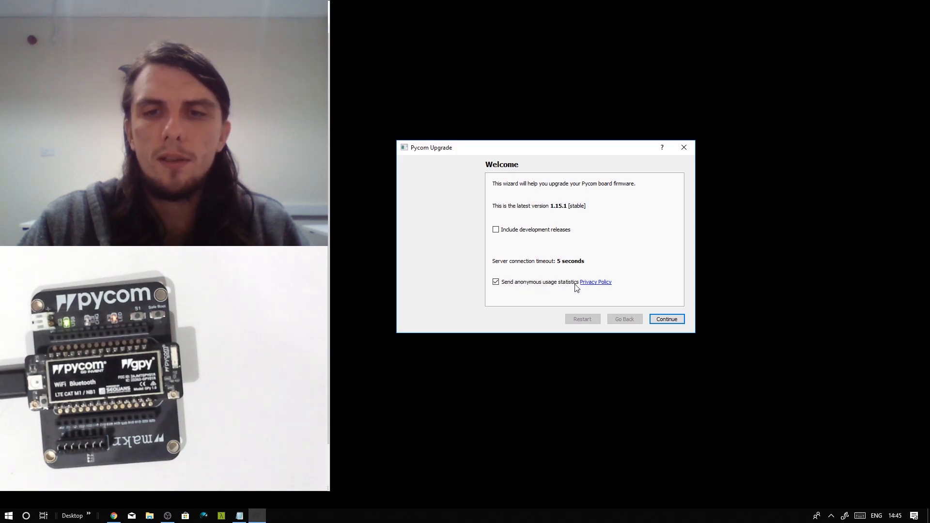
{"action": "mouse_move", "coordinate": [666, 318]}
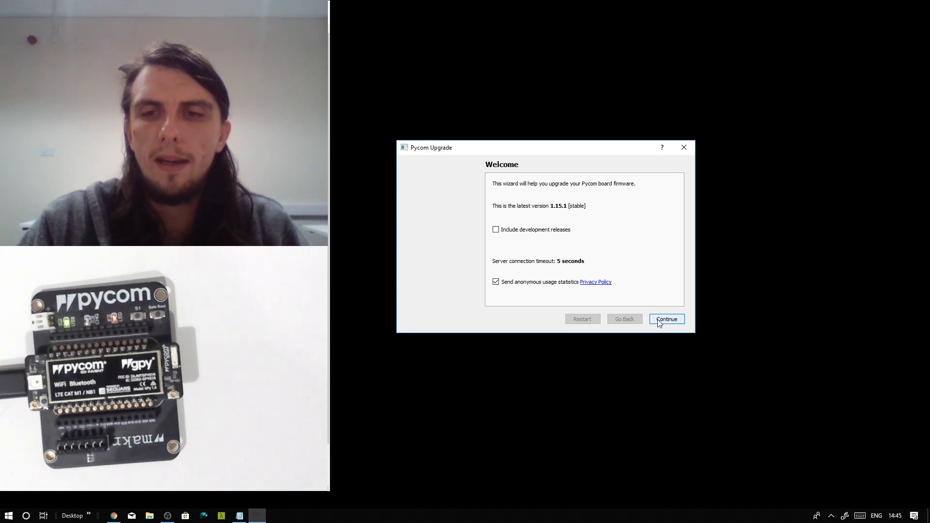
Continue from the Welcome page to the Setup Instructions.
{"action": "left_click", "coordinate": [666, 319]}
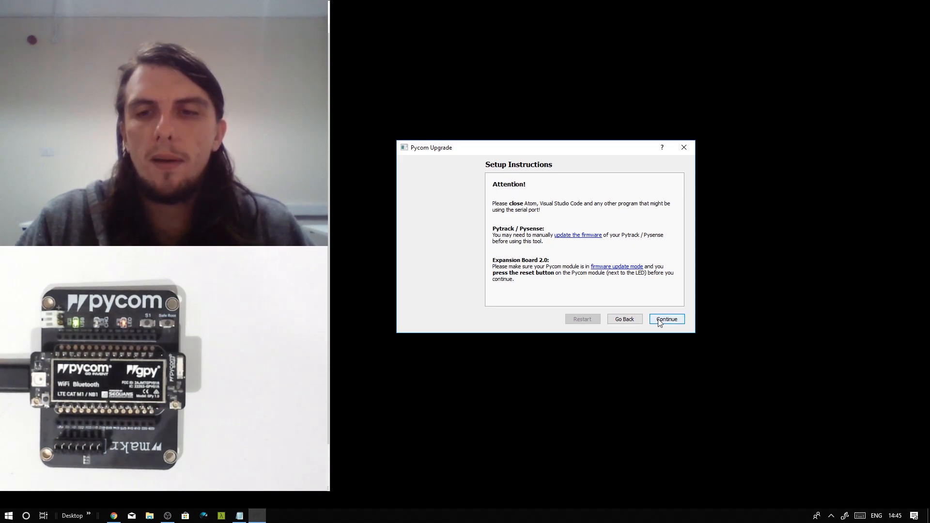
On the Communication page, keep port COM20 at 115200 and set firmware type to stable.
{"action": "left_click", "coordinate": [666, 319]}
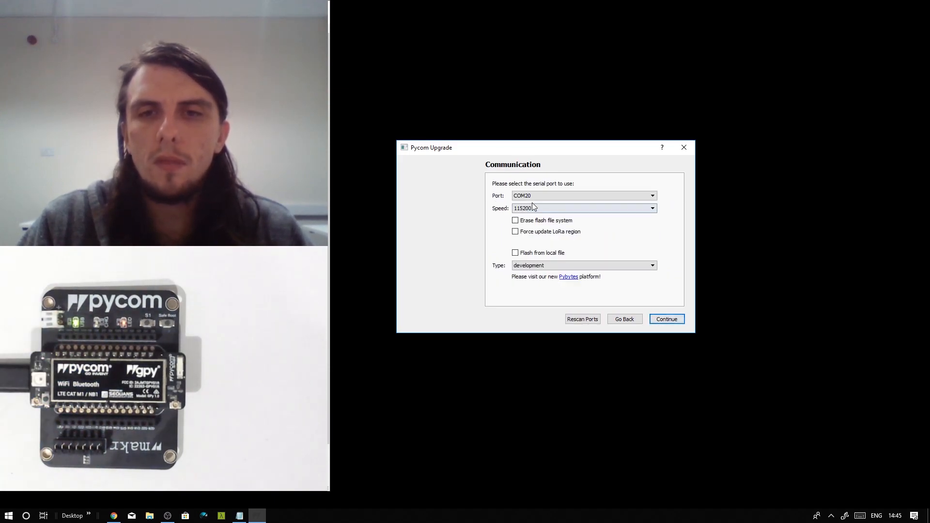
{"action": "left_click", "coordinate": [651, 195]}
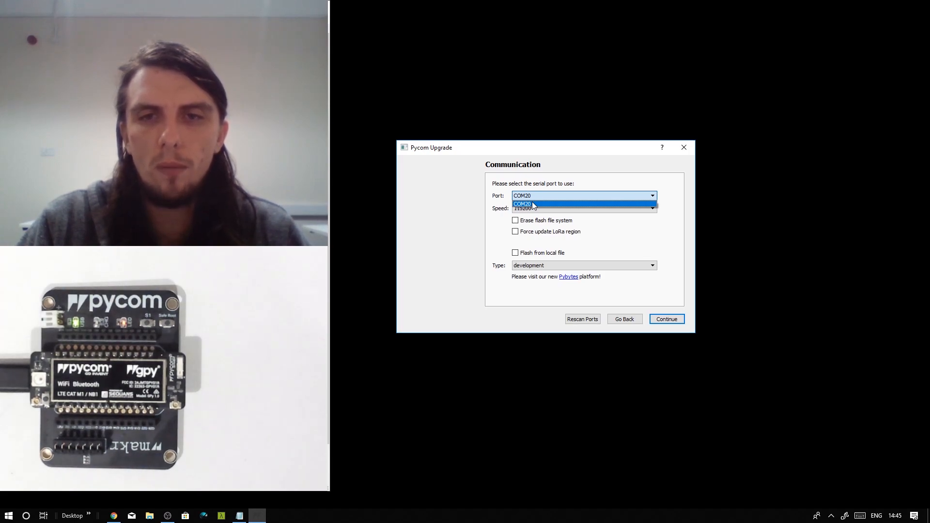
{"action": "left_click", "coordinate": [522, 204]}
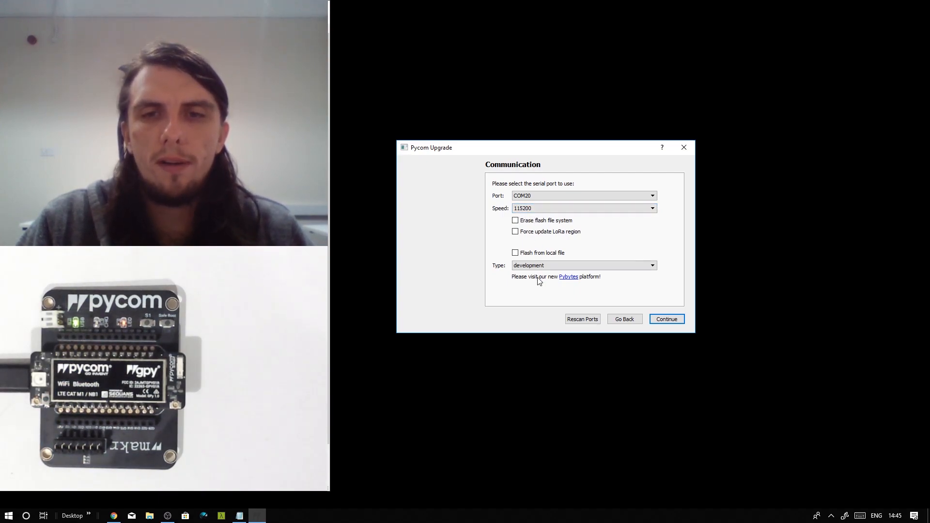
{"action": "left_click", "coordinate": [583, 265]}
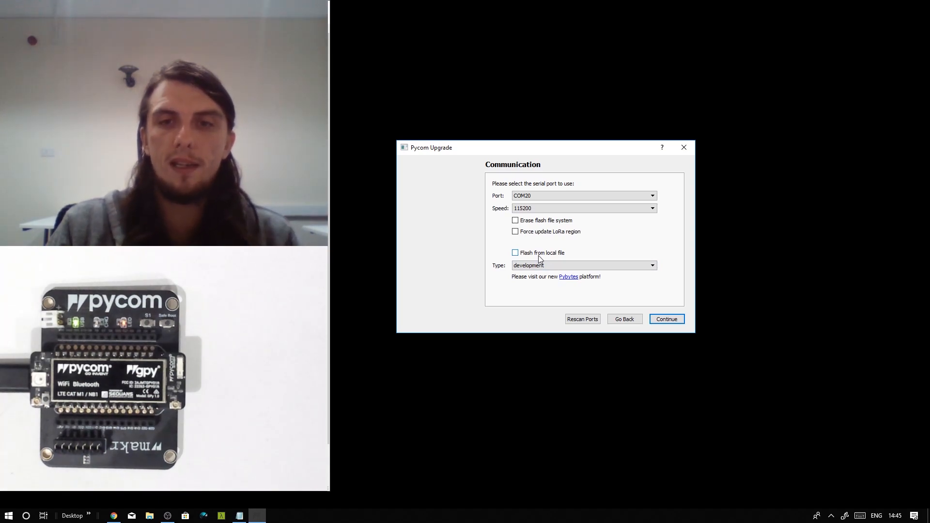
{"action": "left_click", "coordinate": [515, 252]}
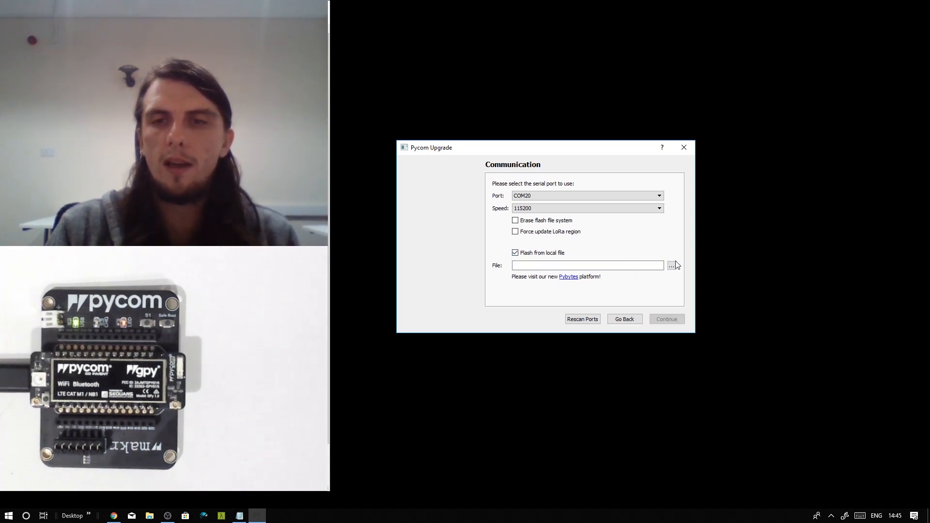
{"action": "mouse_move", "coordinate": [671, 265]}
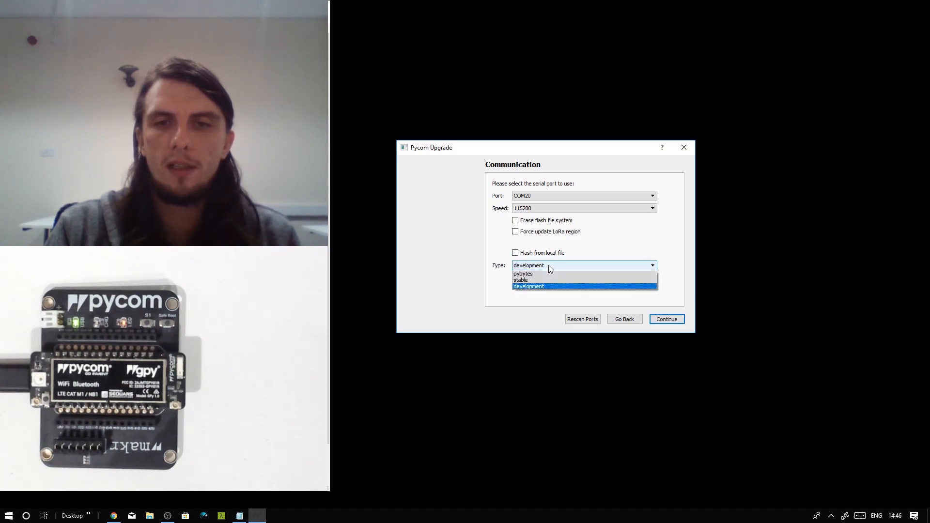
{"action": "left_click", "coordinate": [528, 286]}
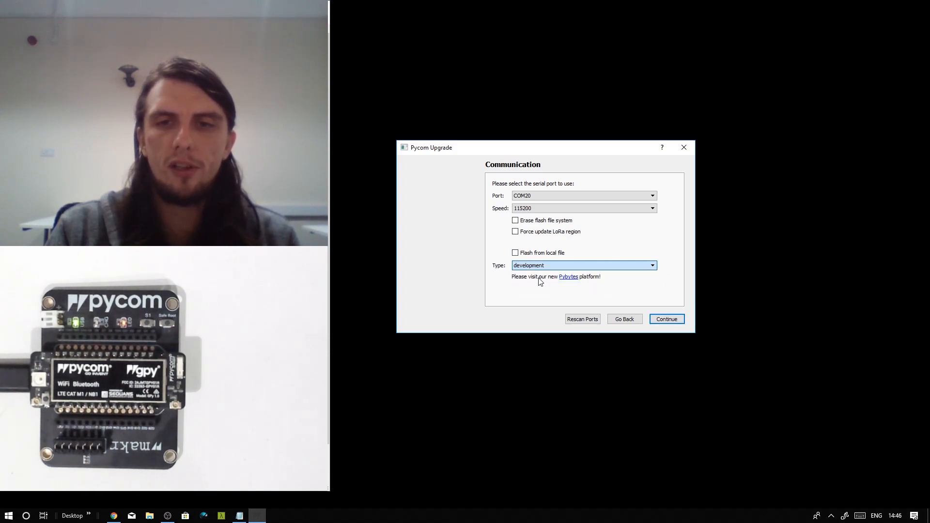
{"action": "left_click", "coordinate": [583, 265]}
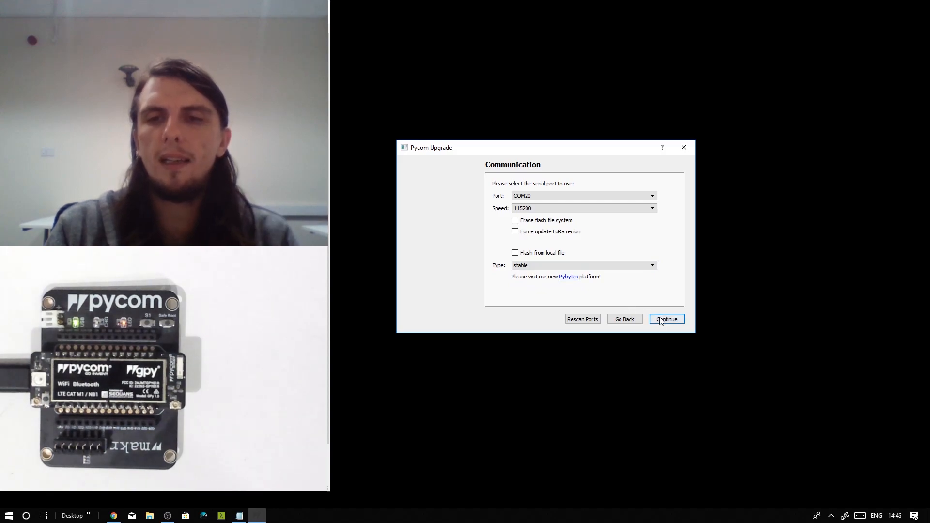
{"action": "left_click", "coordinate": [666, 319]}
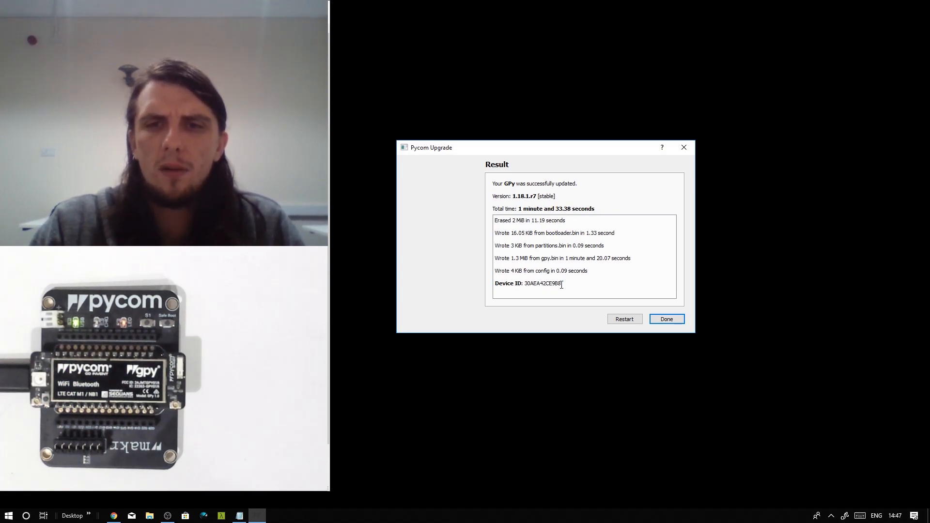
{"action": "double_click", "coordinate": [541, 283]}
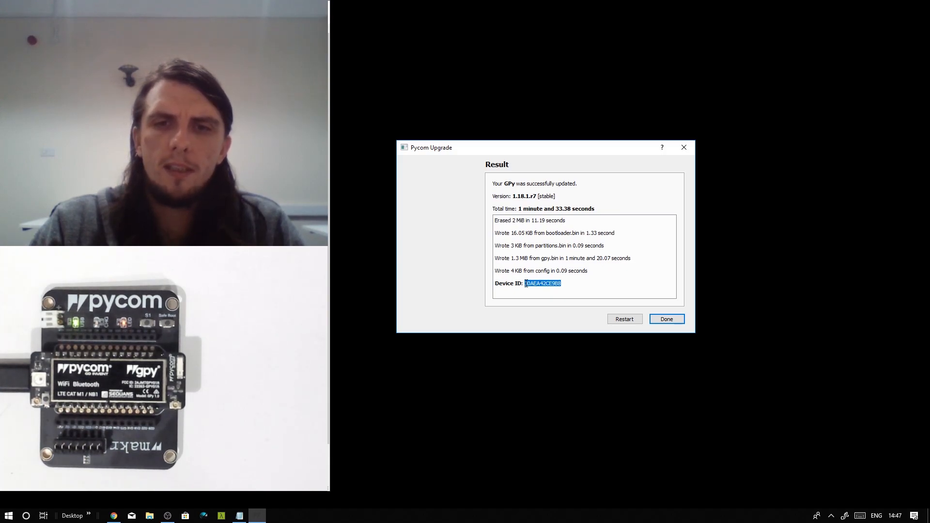
{"action": "left_click", "coordinate": [541, 285]}
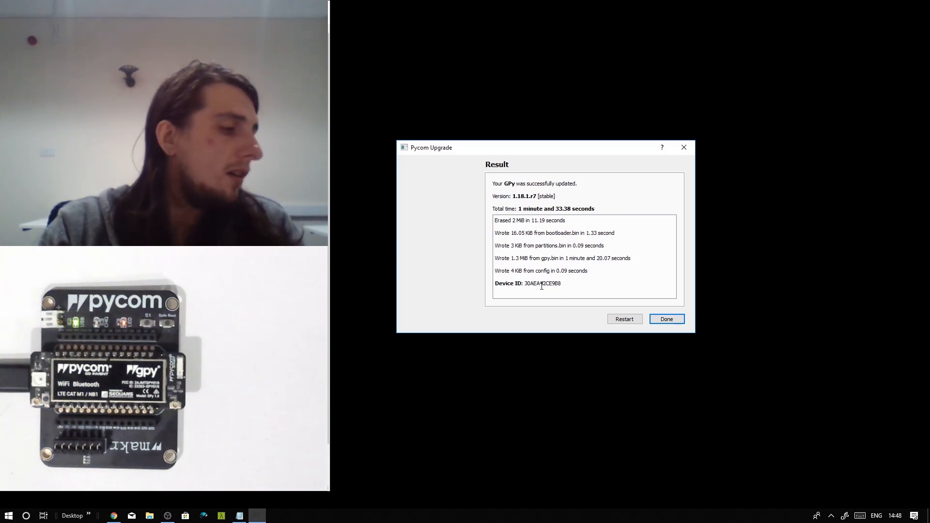